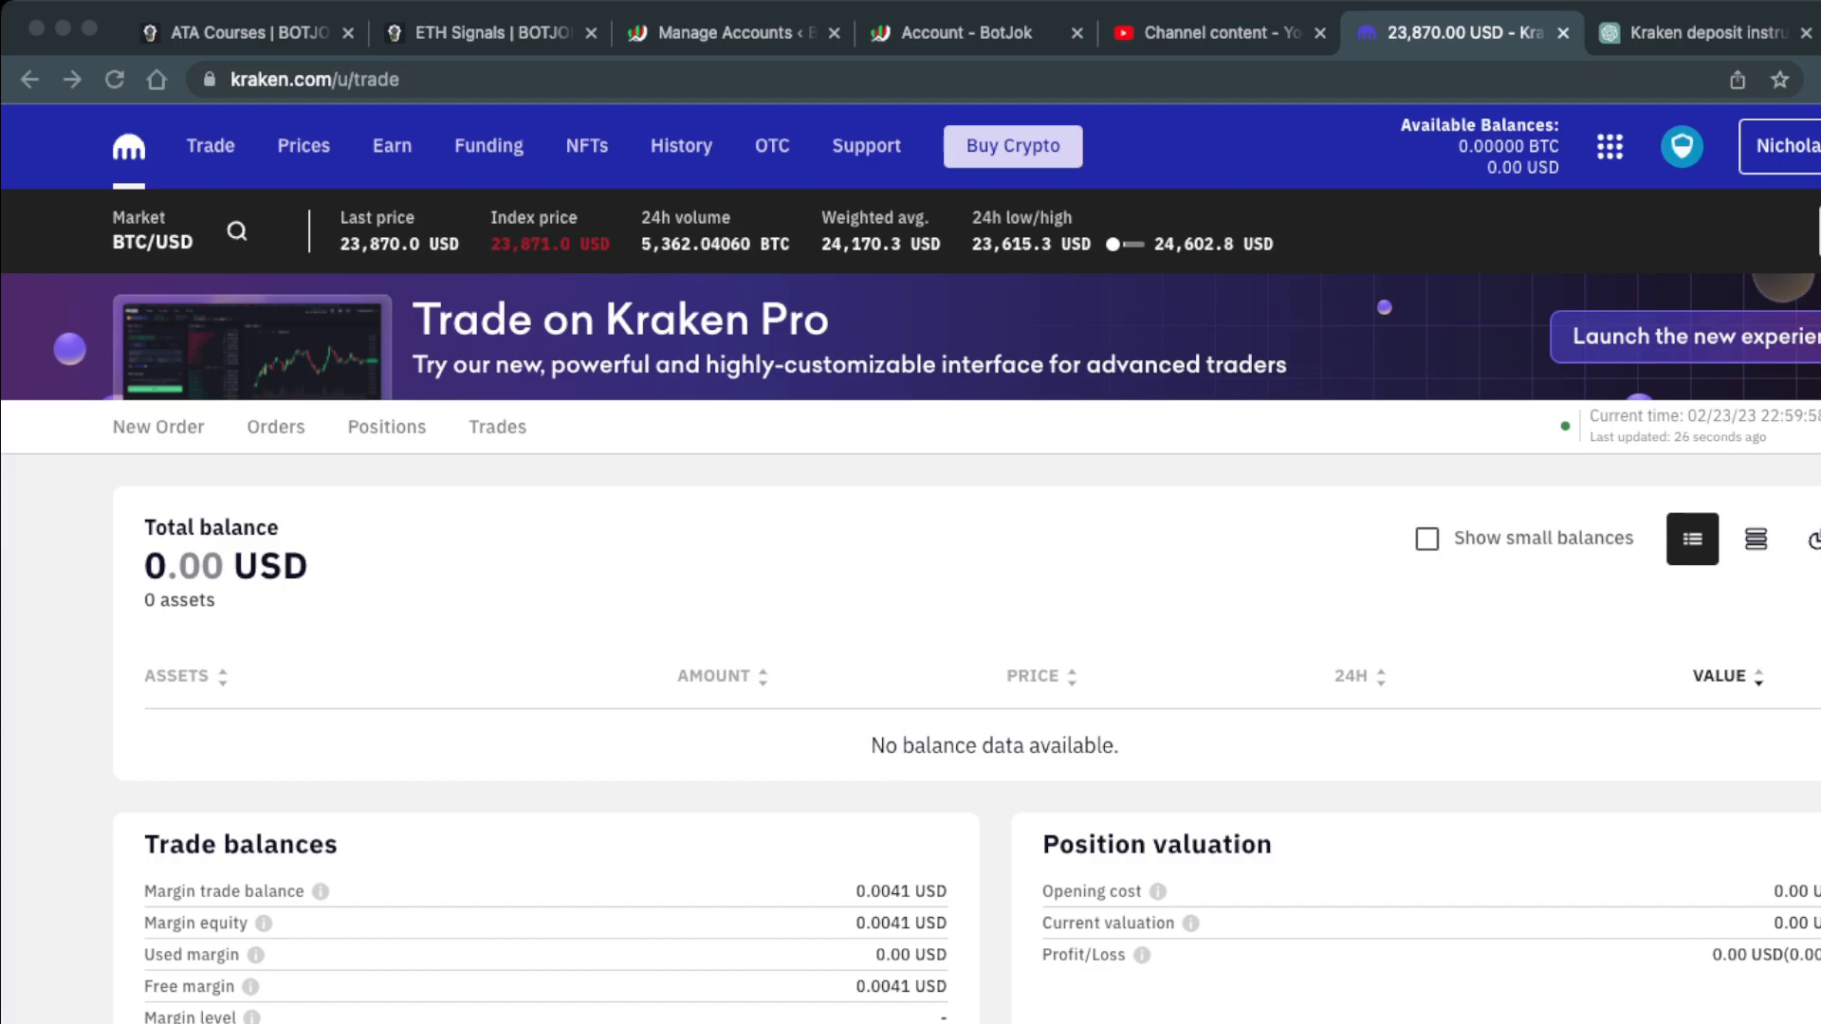
Review the Funding page's account balances and start a withdrawal from there
click(488, 144)
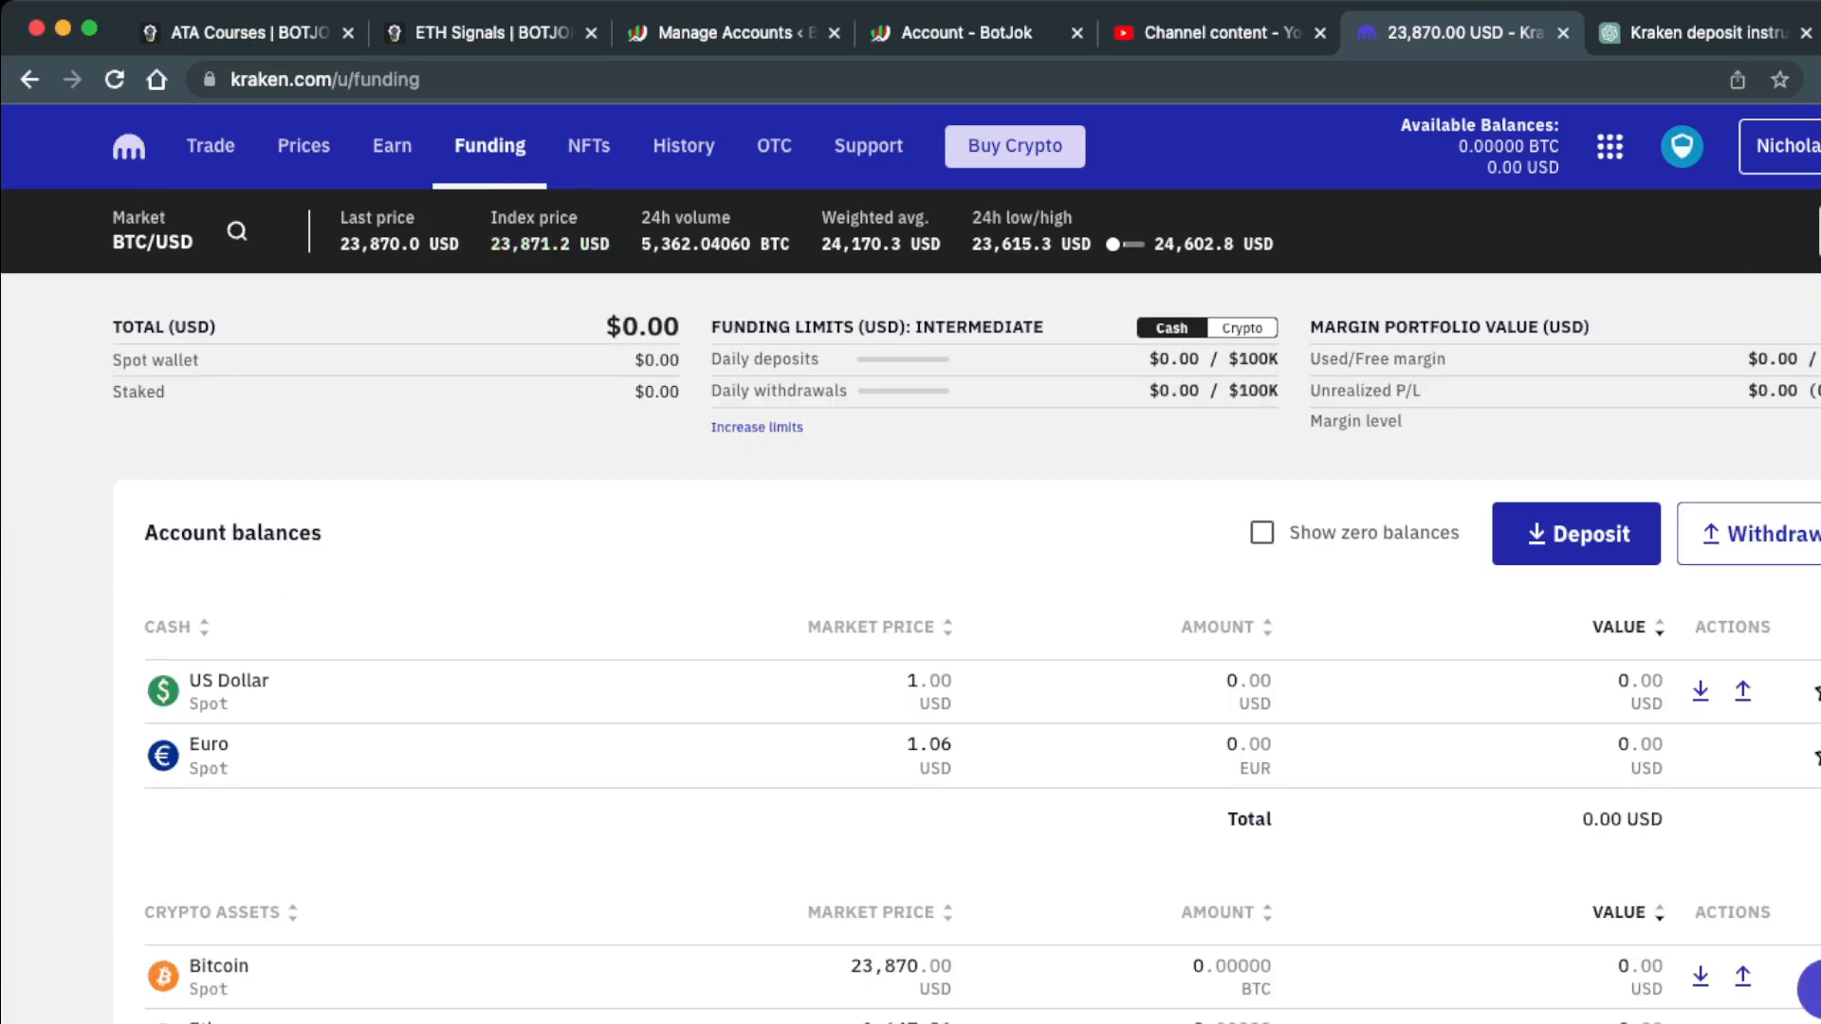
scroll(down, 3)
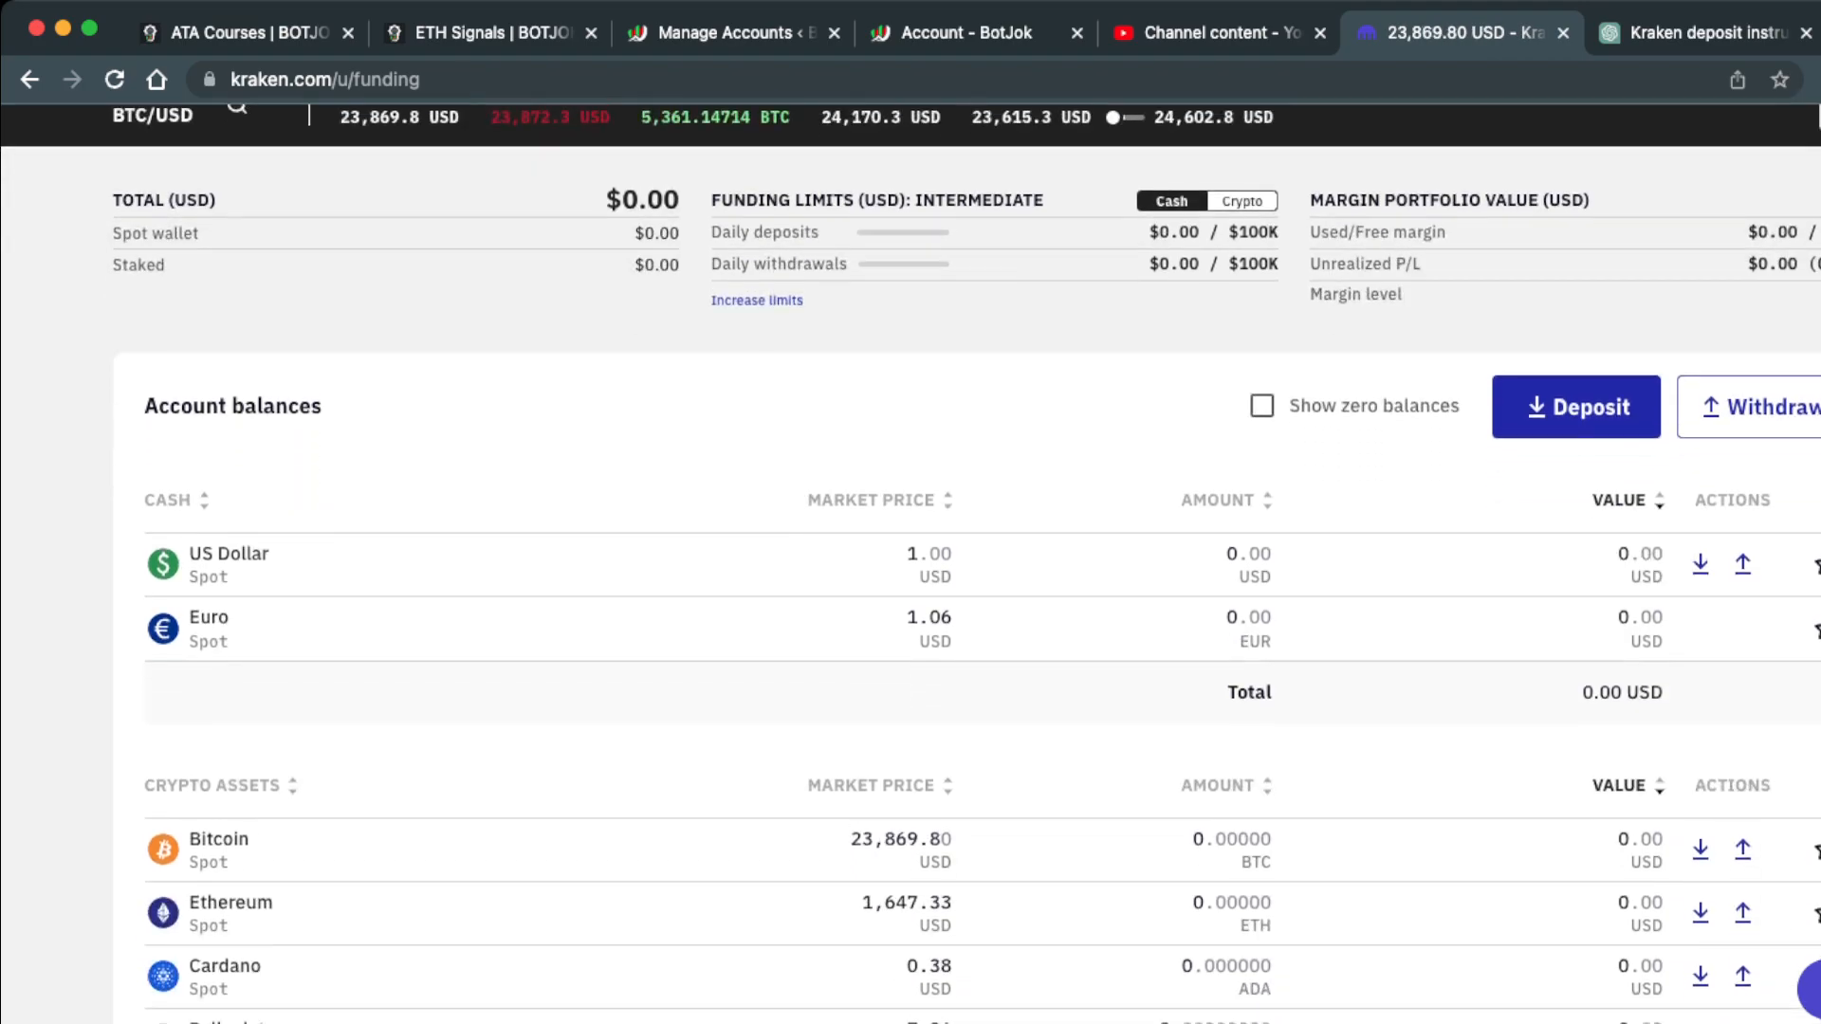
scroll(down, 3)
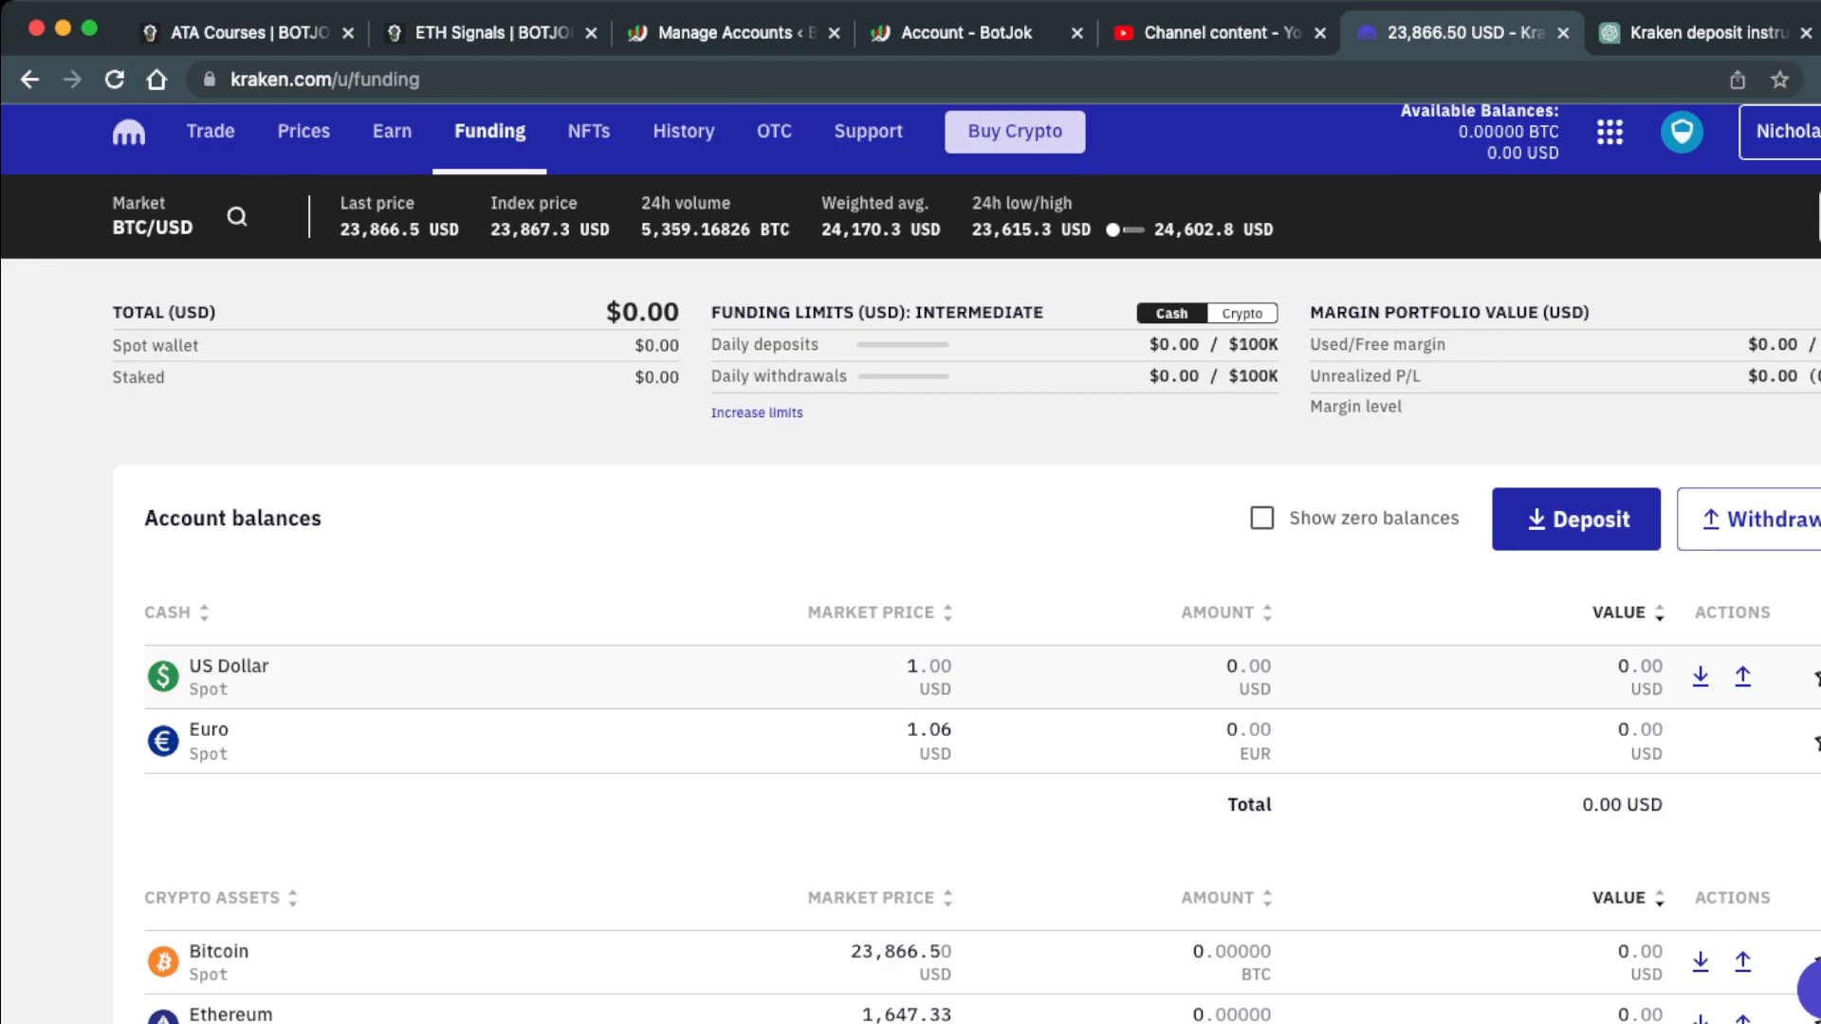
scroll(down, 3)
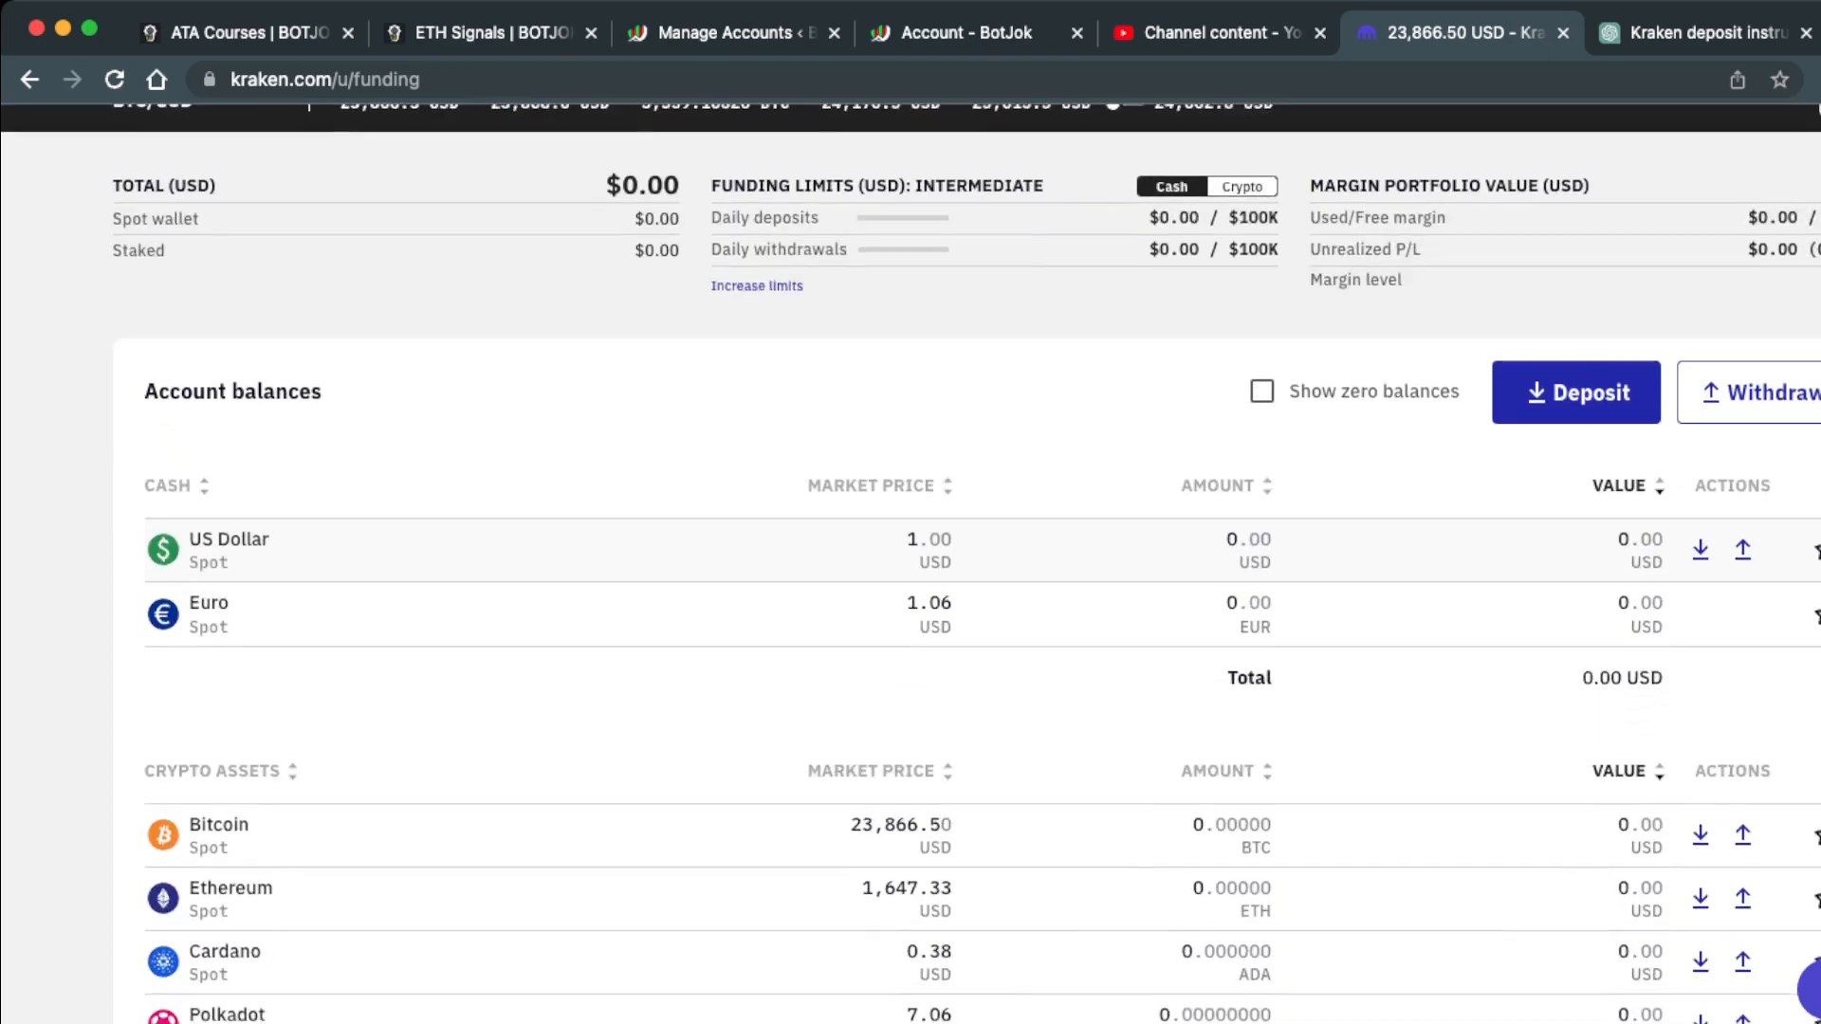
scroll(down, 3)
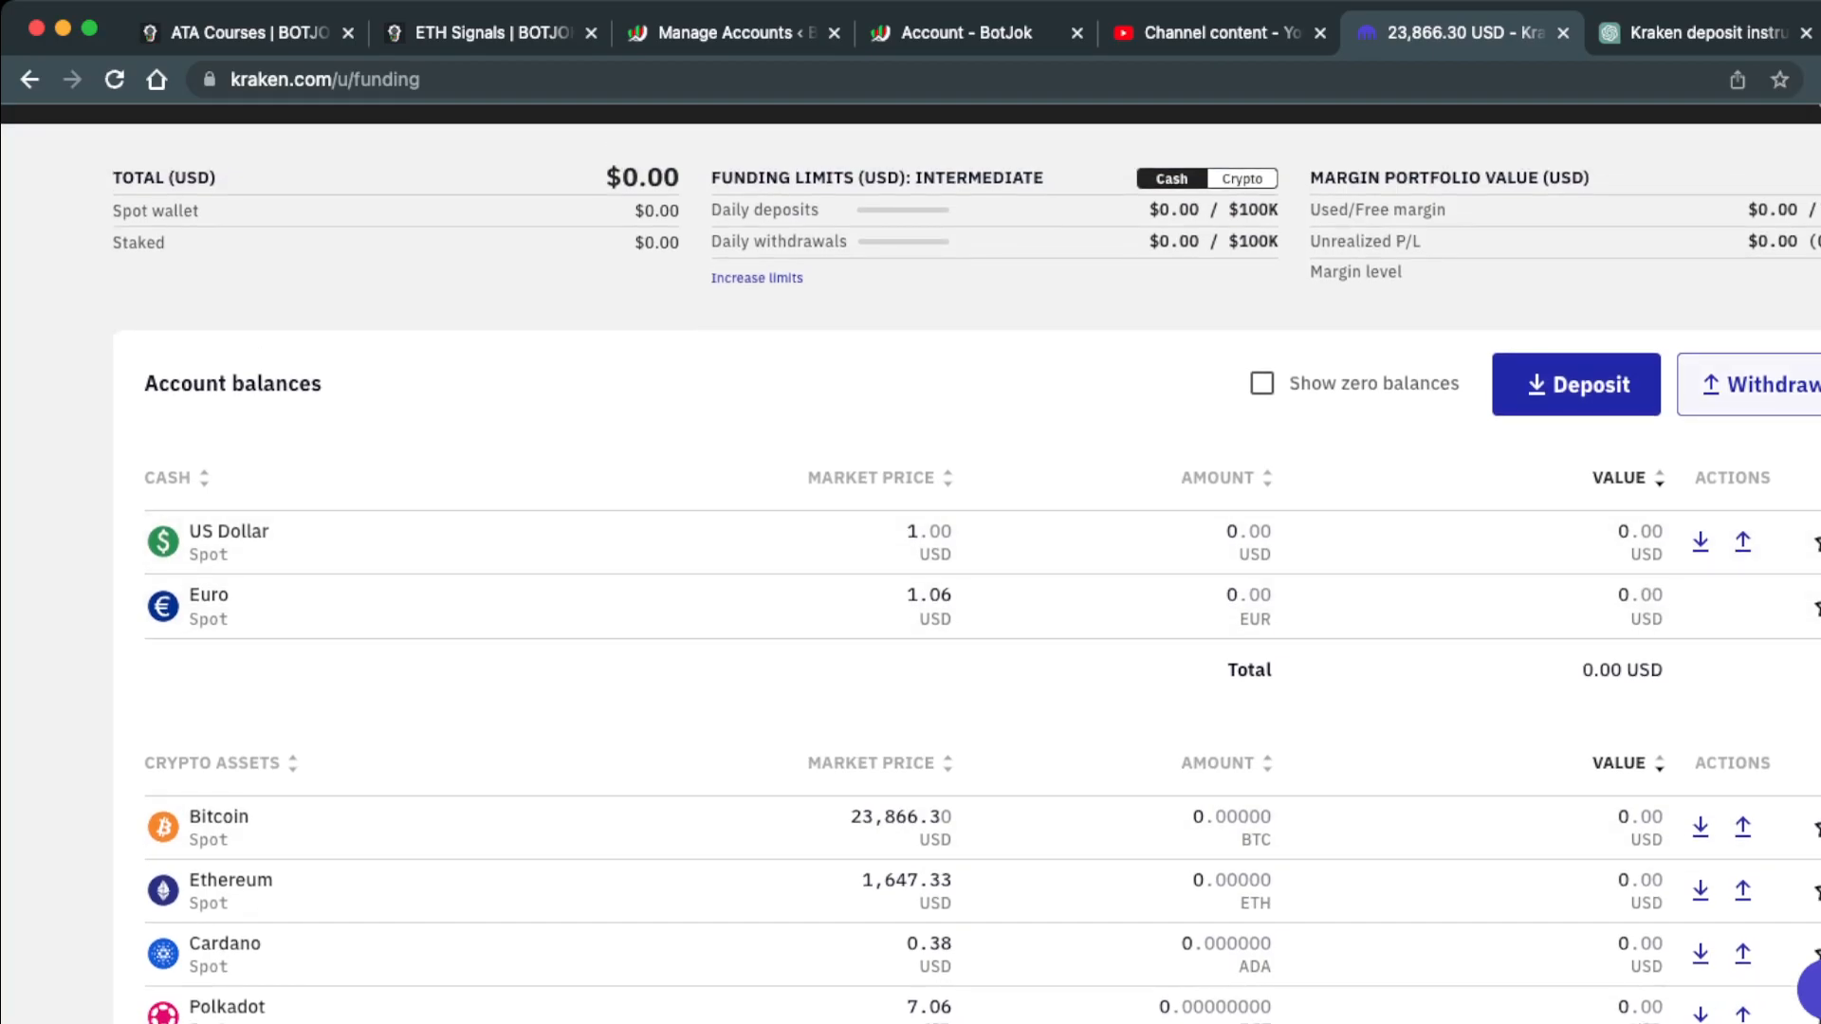
click(1769, 383)
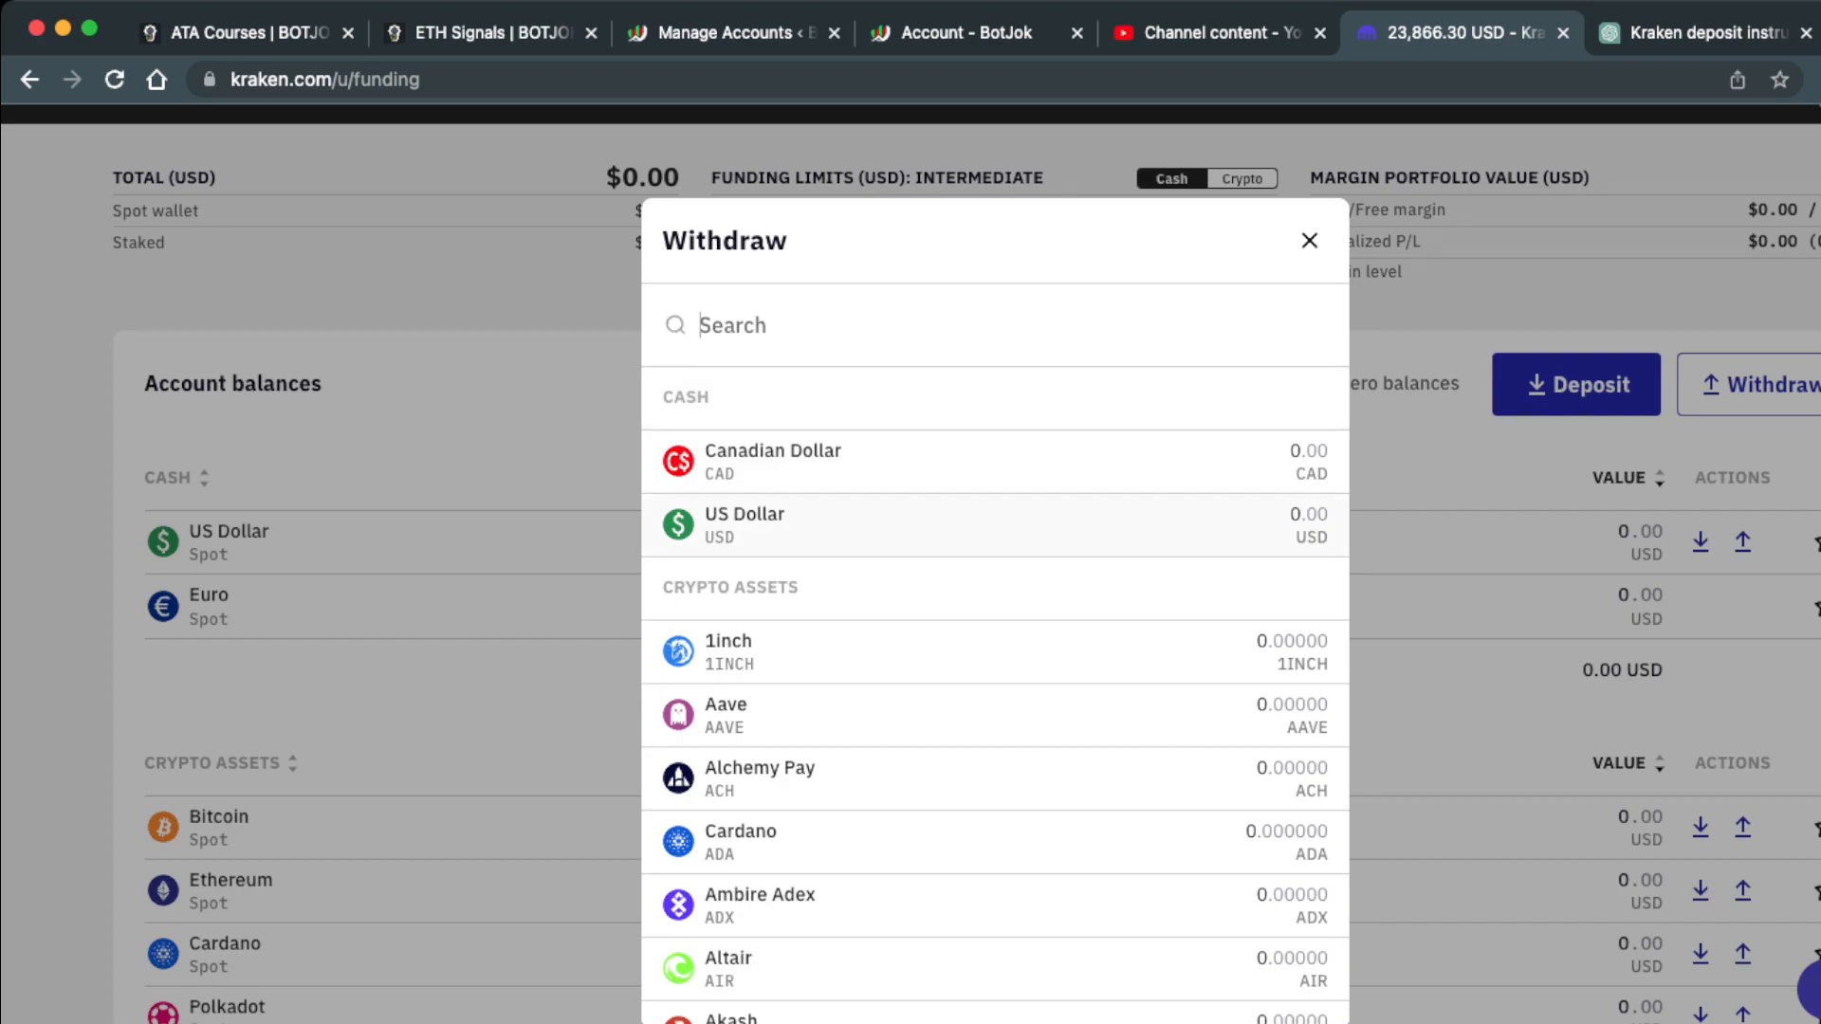
Search 'US' and choose Tether USD as the asset to withdraw
text(USDT)
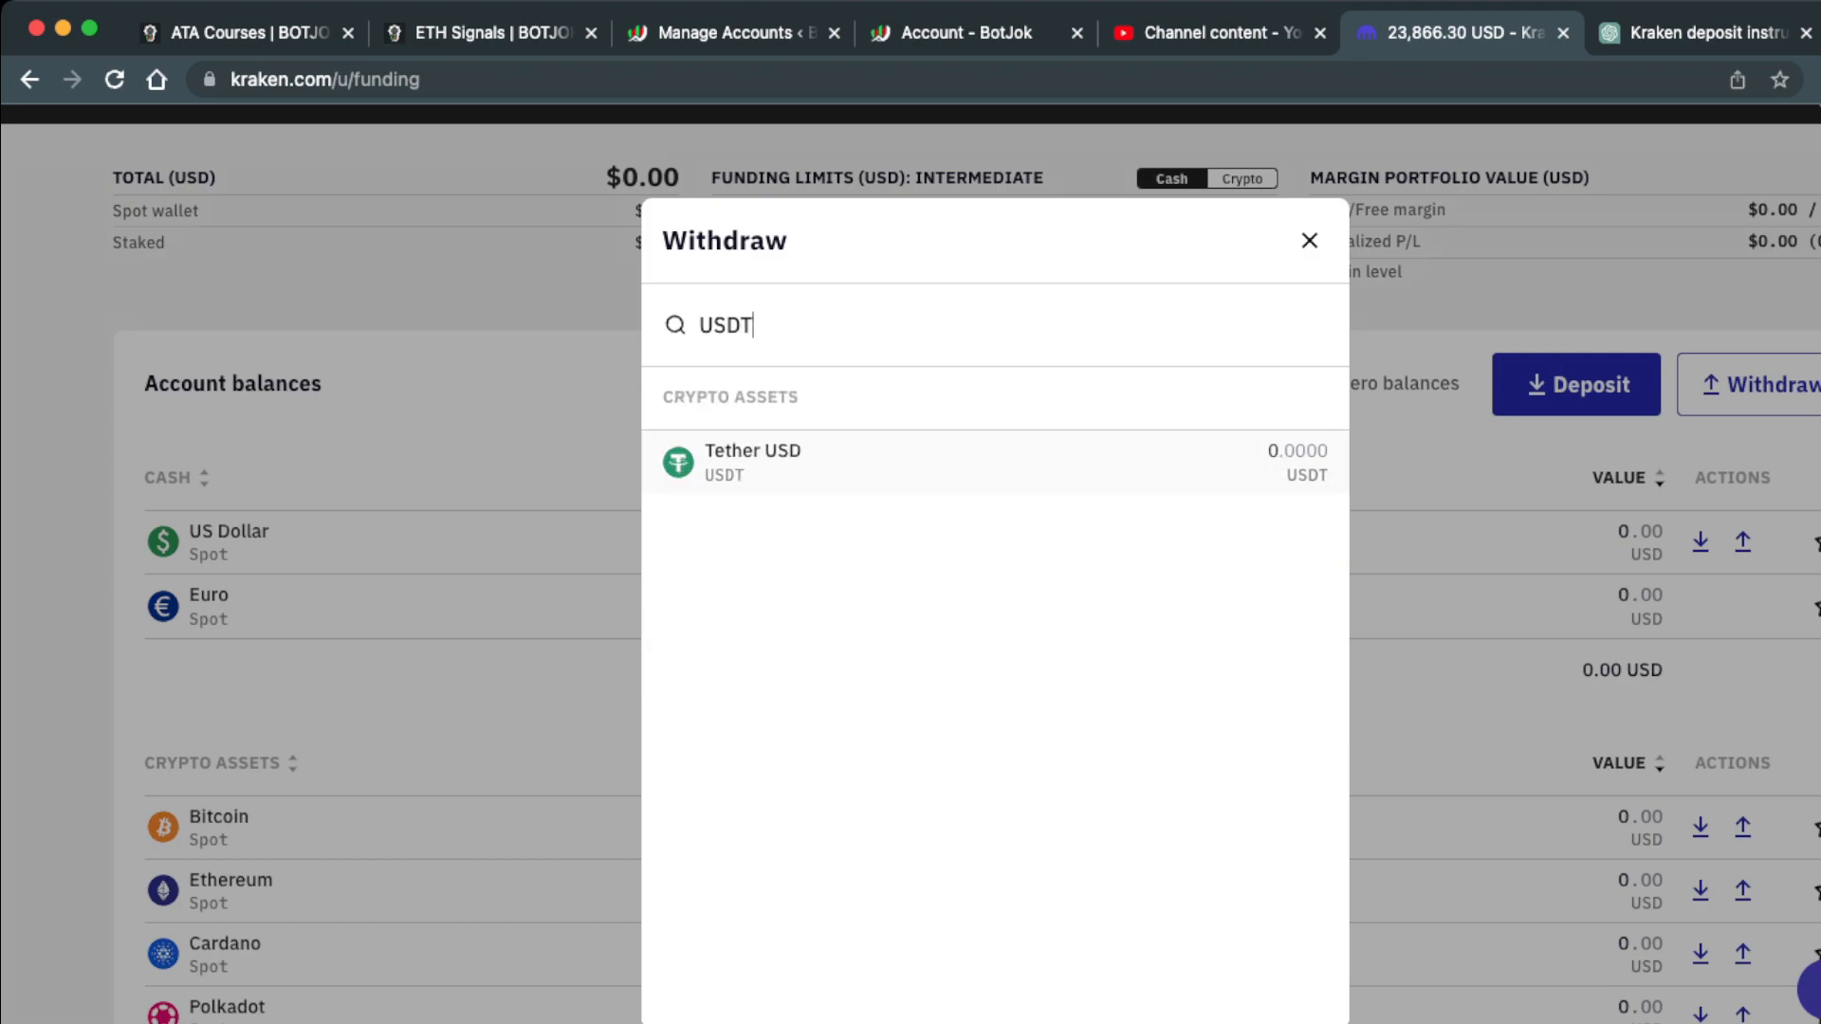
click(751, 460)
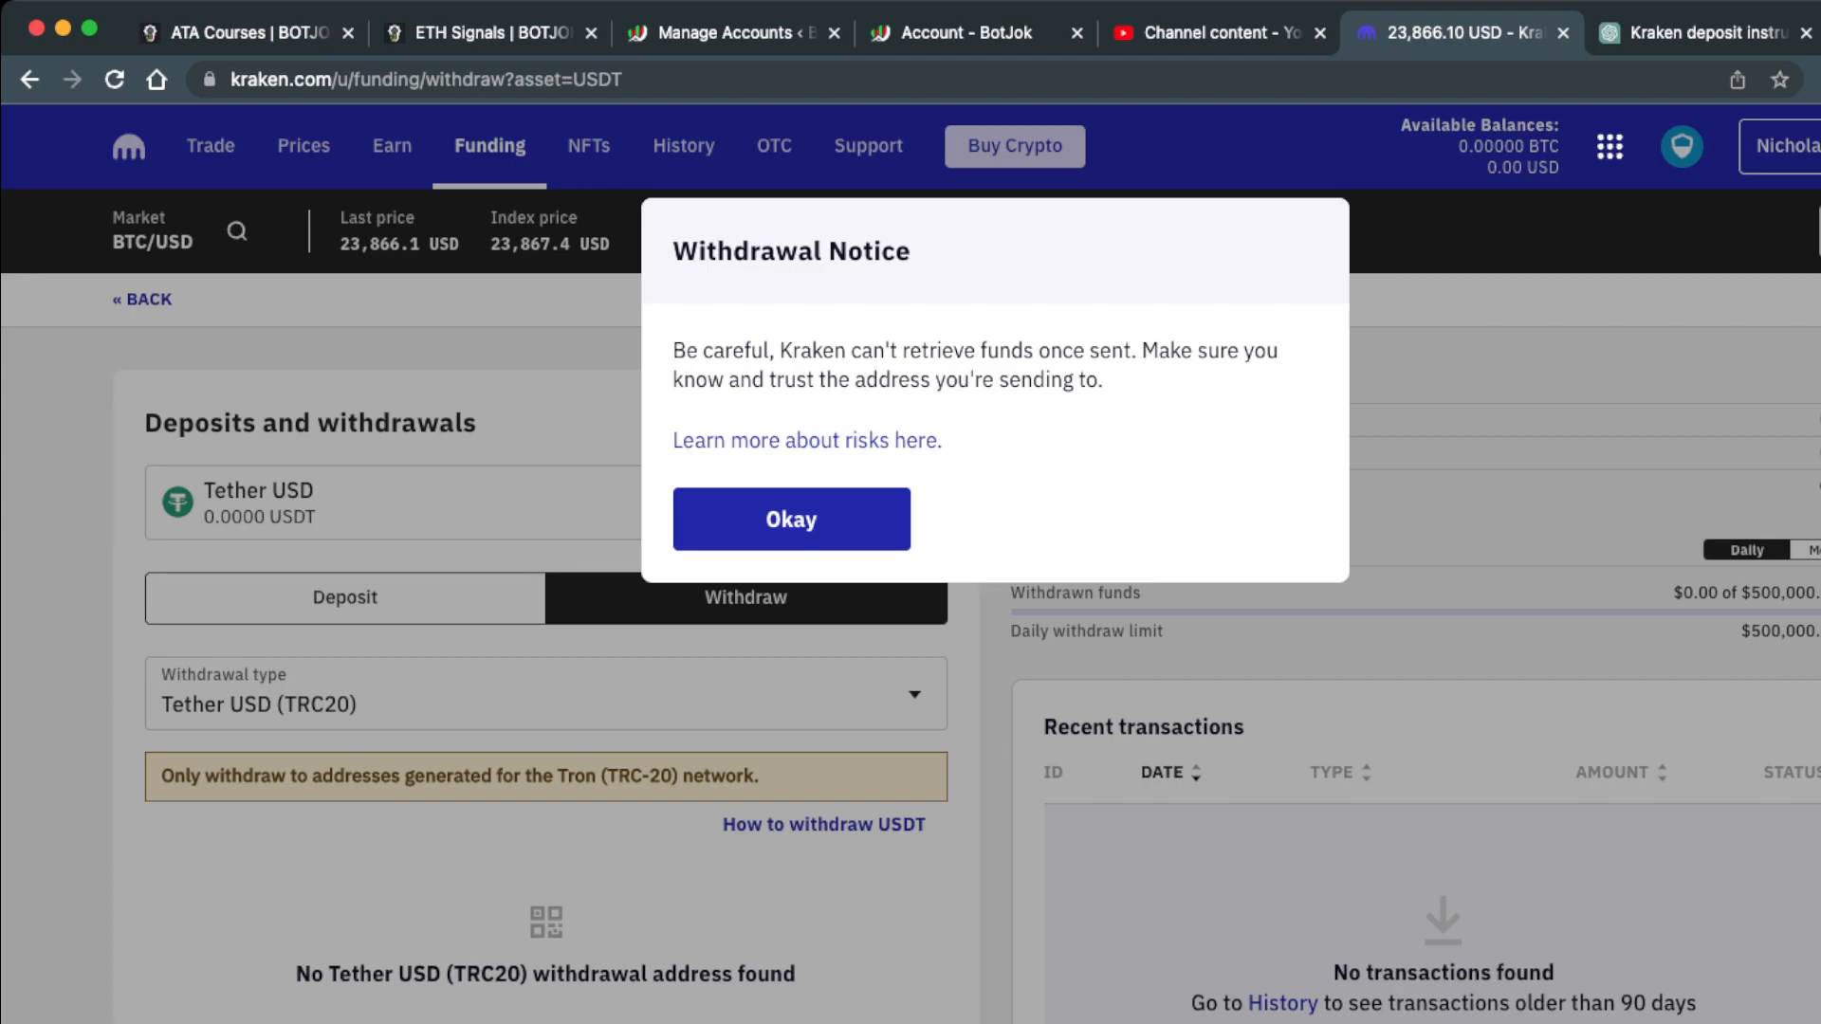
Dismiss the risk notice and switch the withdrawal network to Tether USD (ERC20)
click(791, 518)
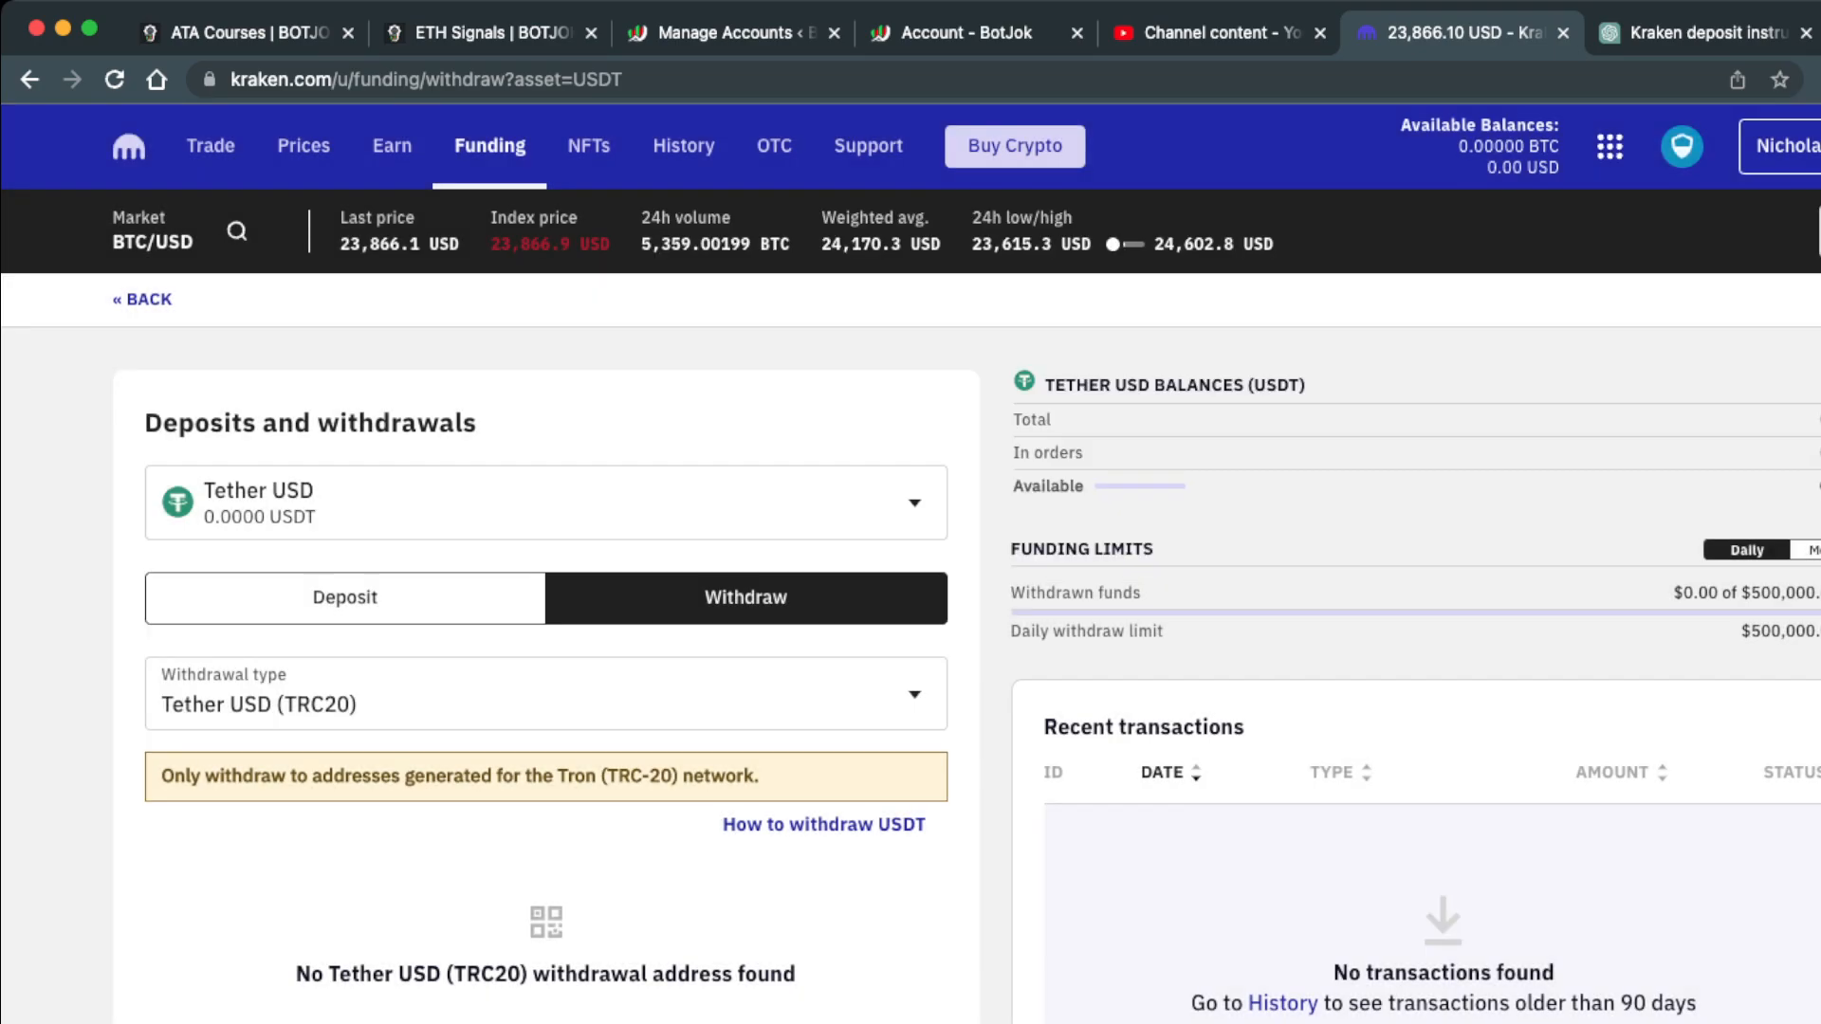
scroll(down, 3)
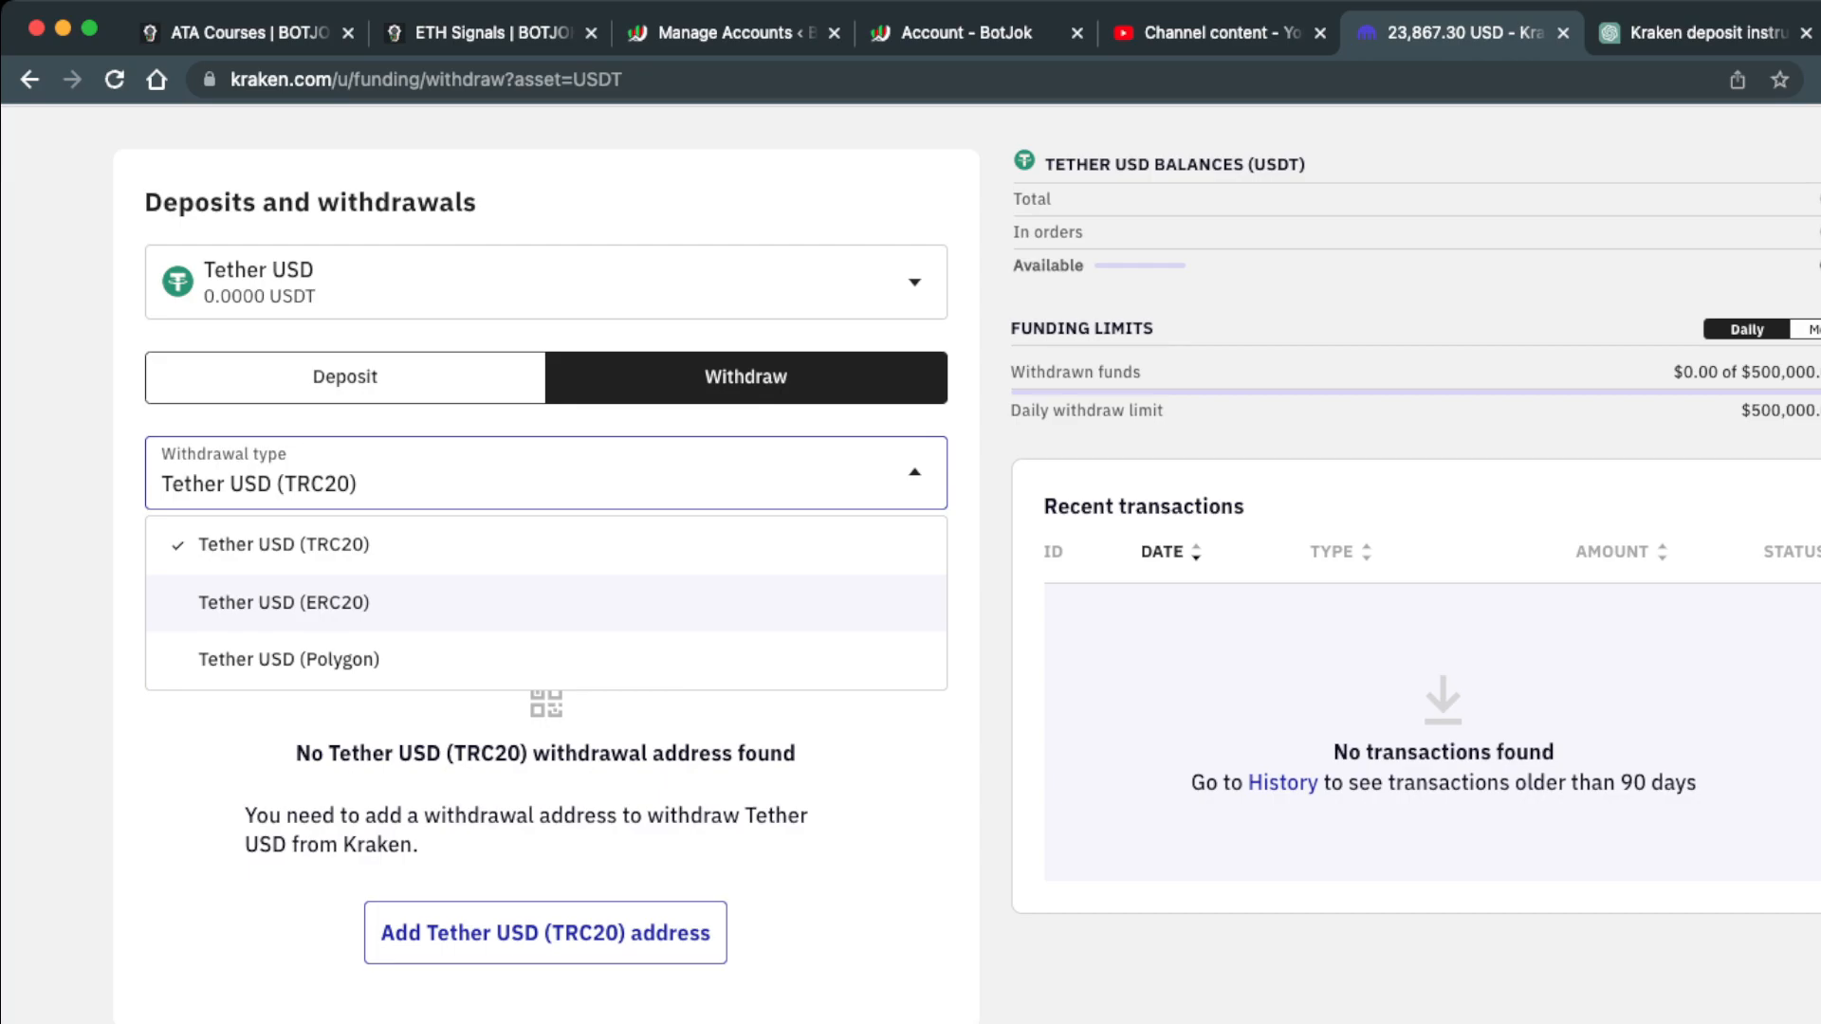
click(281, 603)
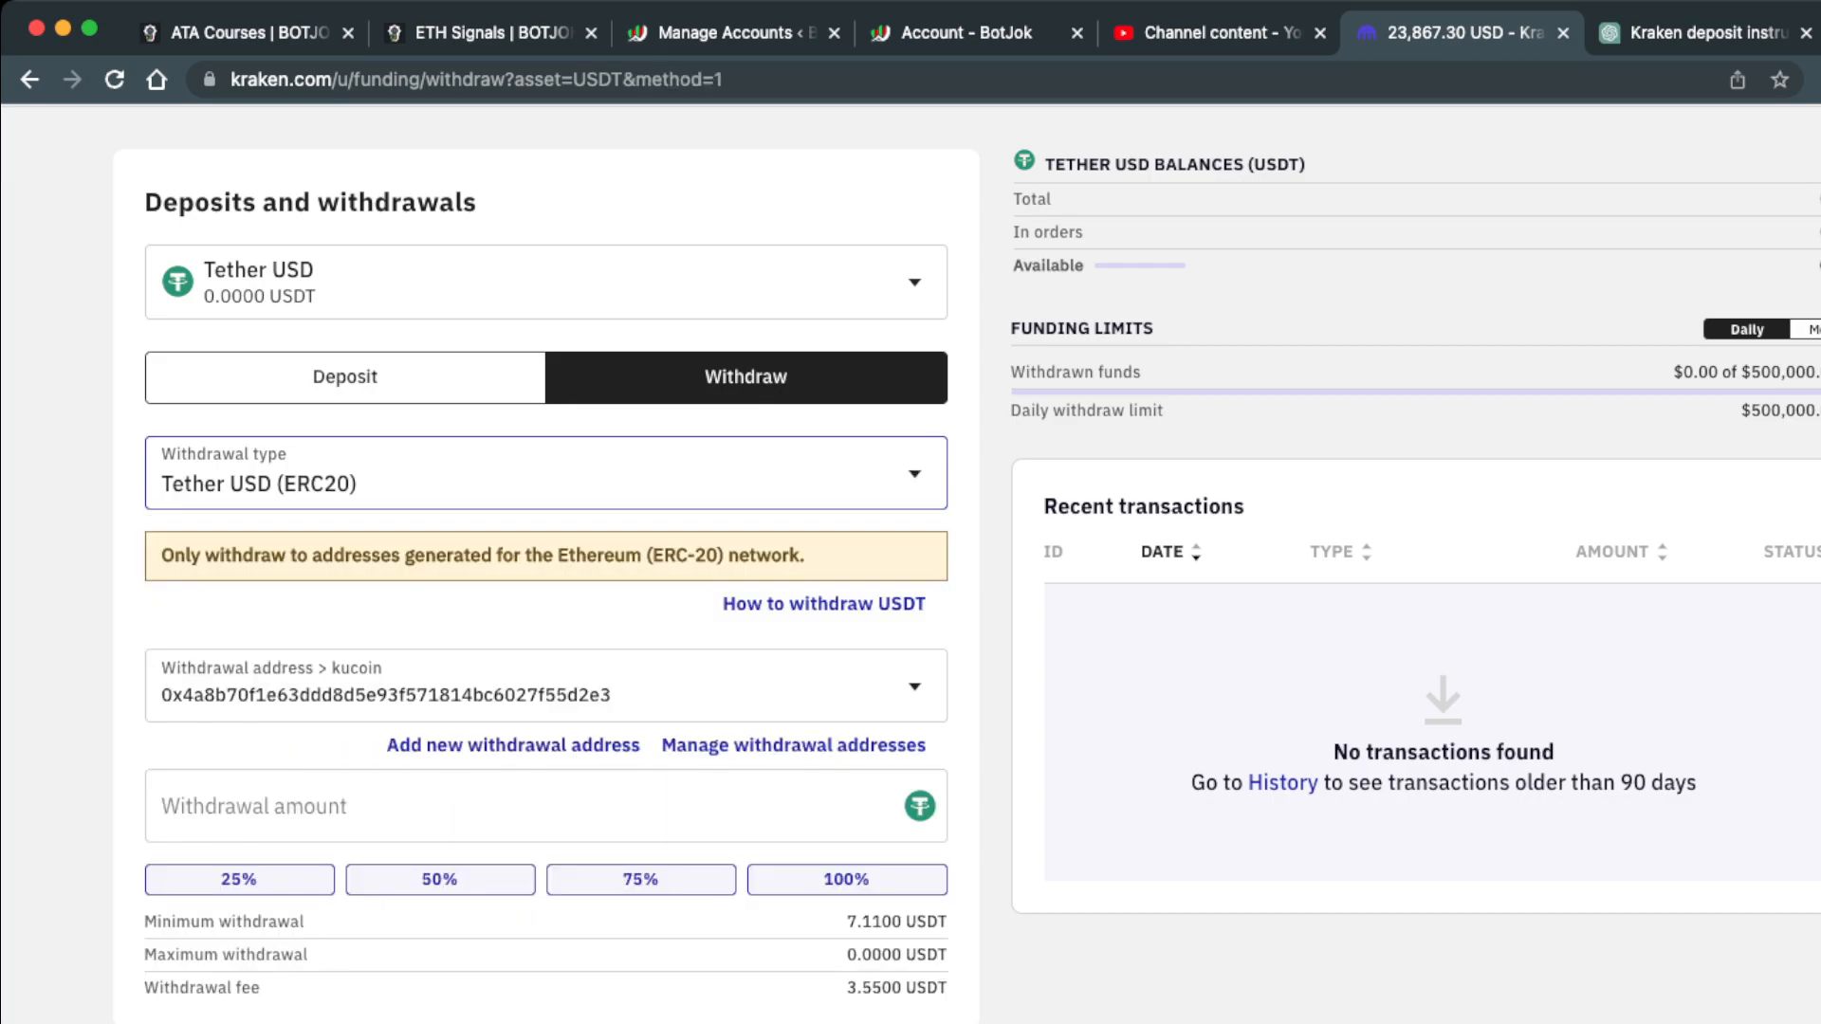
scroll(down, 3)
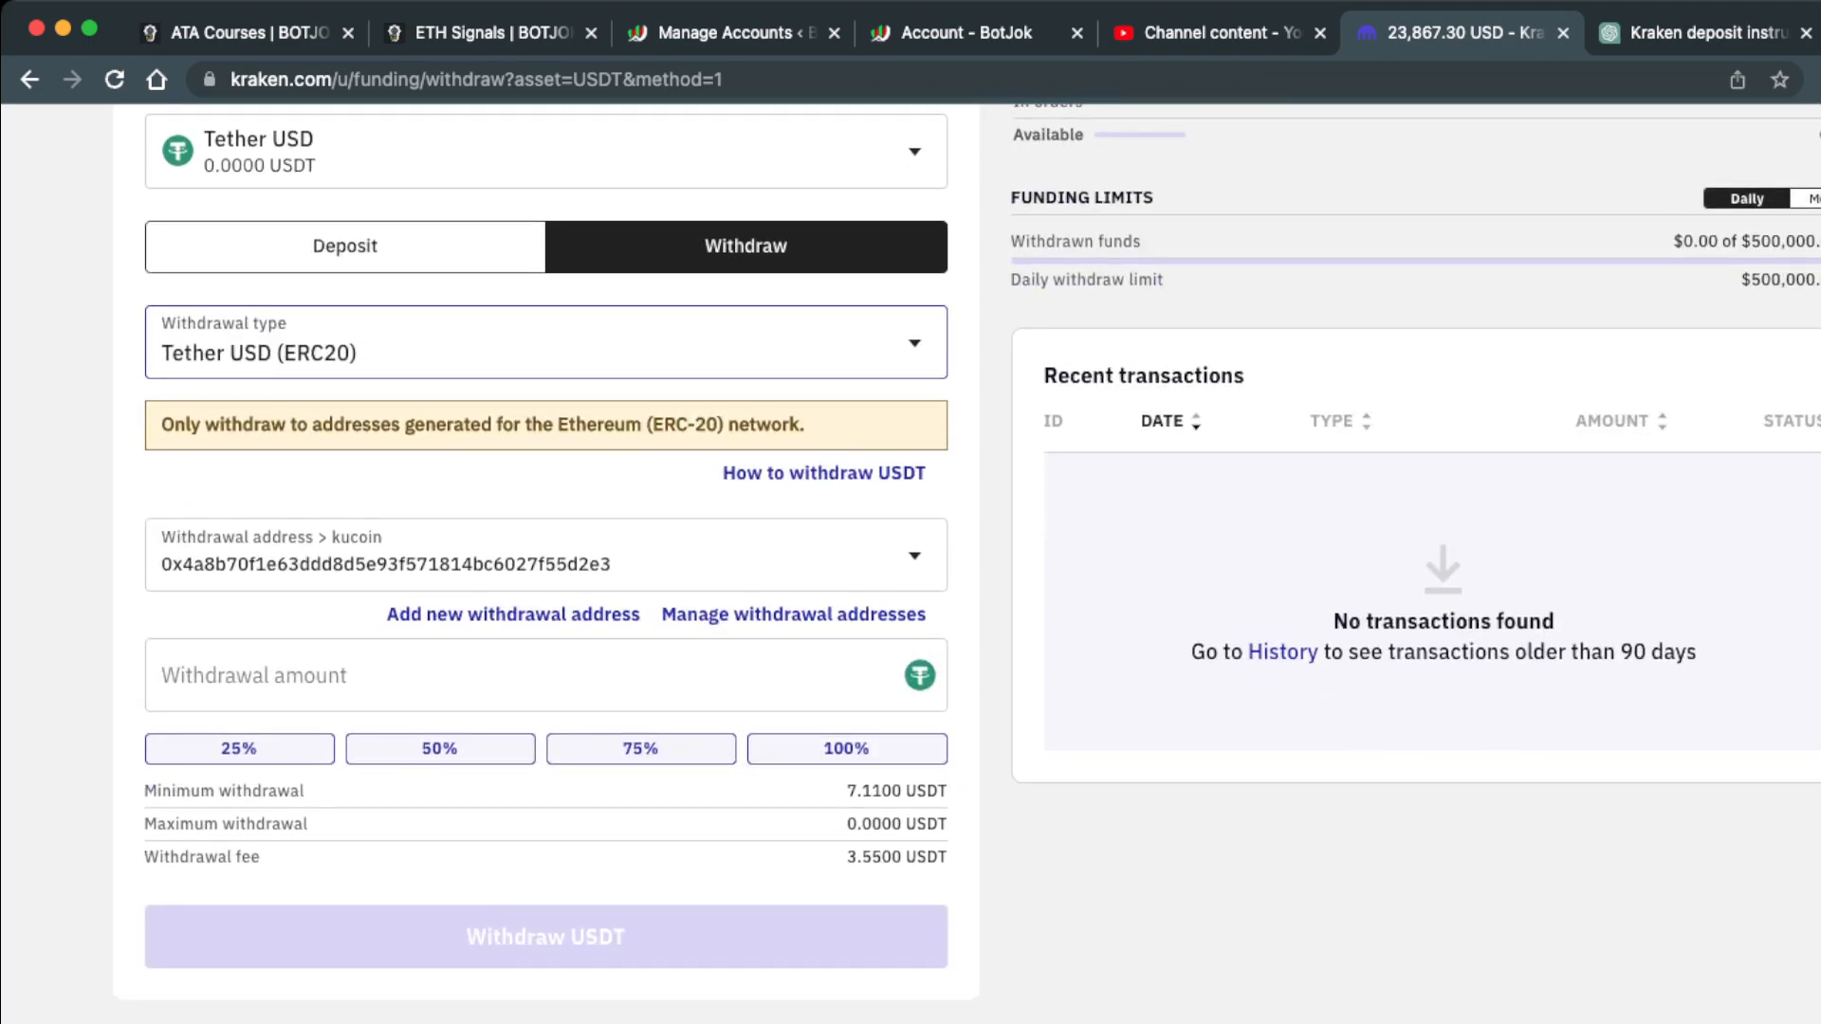
scroll(down, 3)
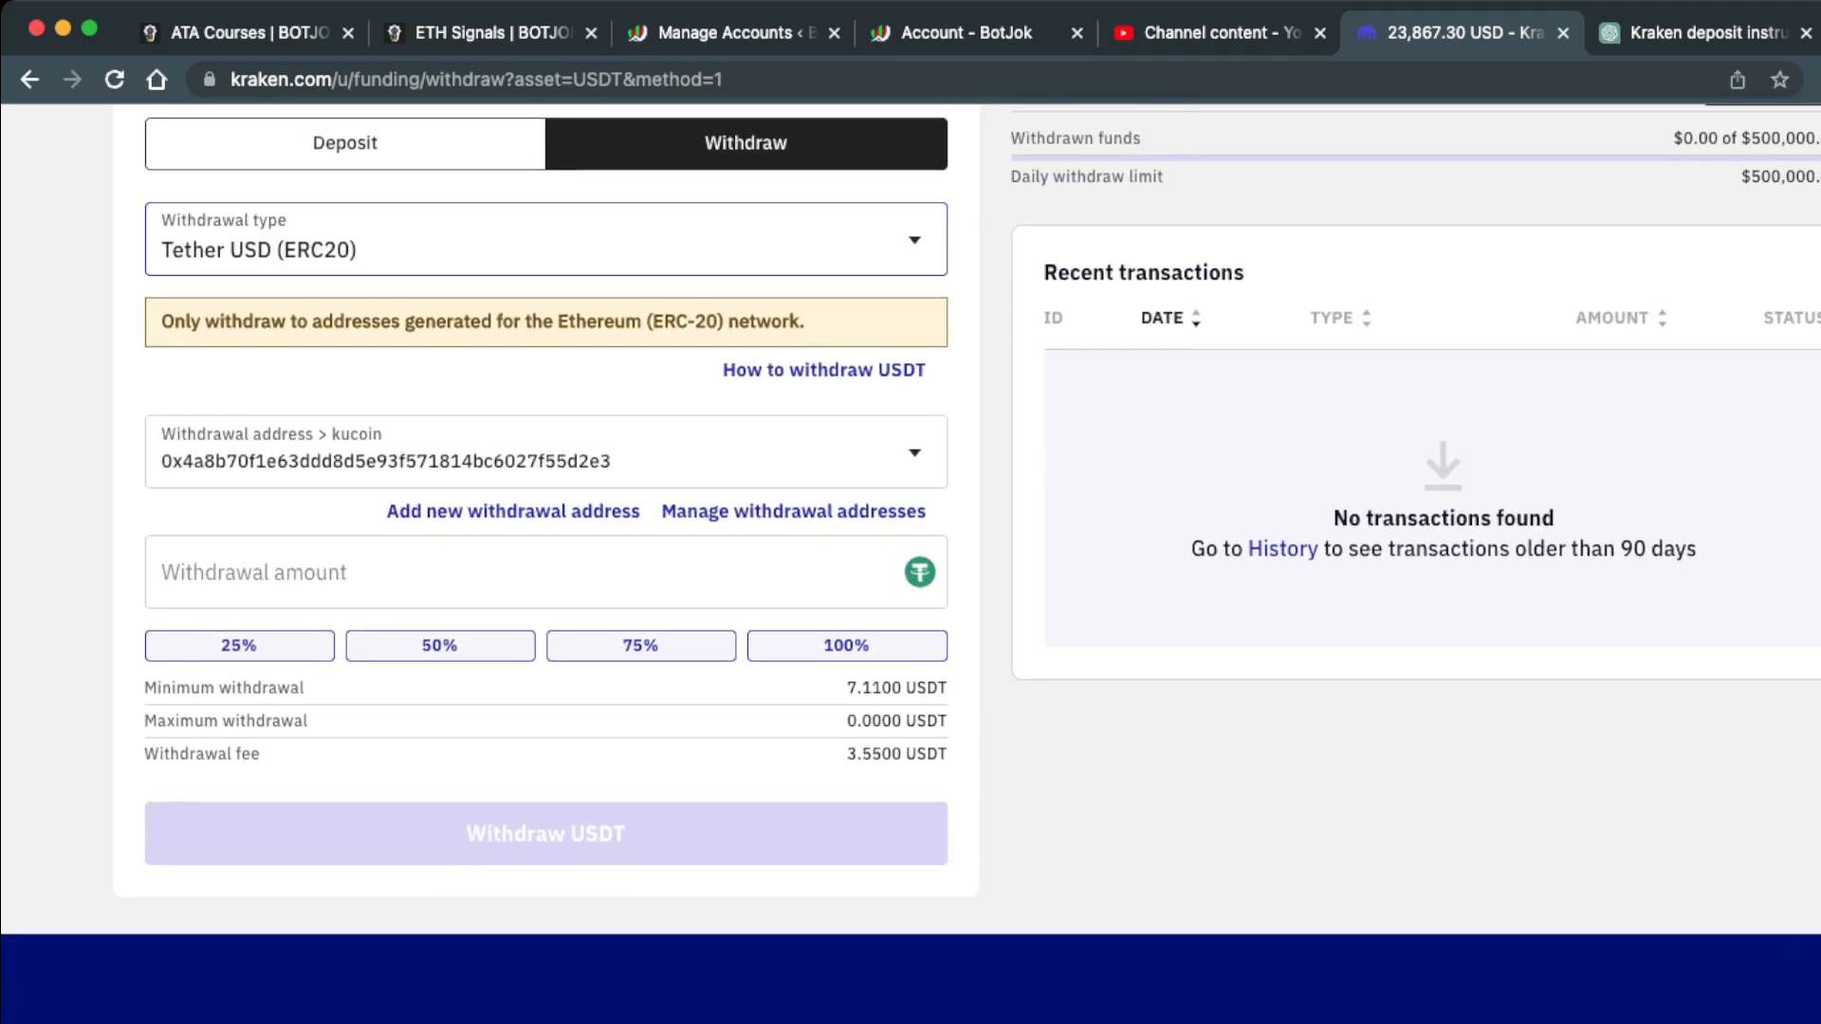
scroll(up, 3)
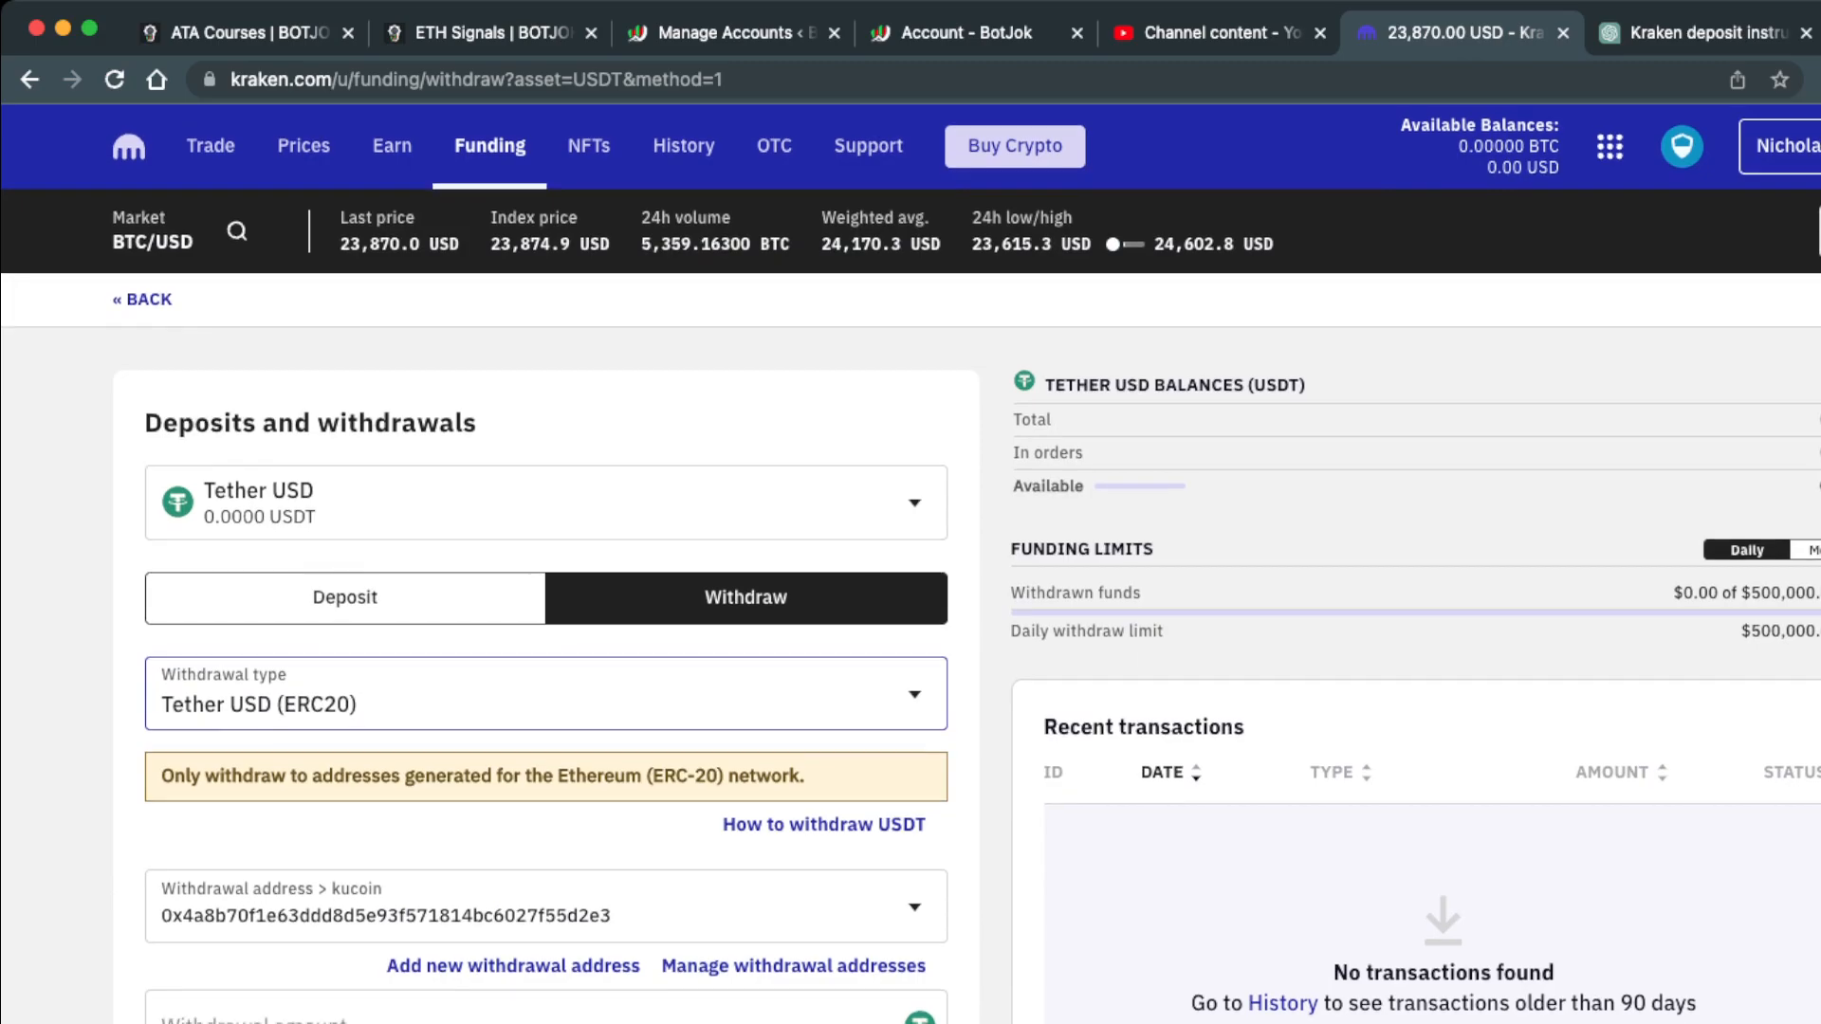